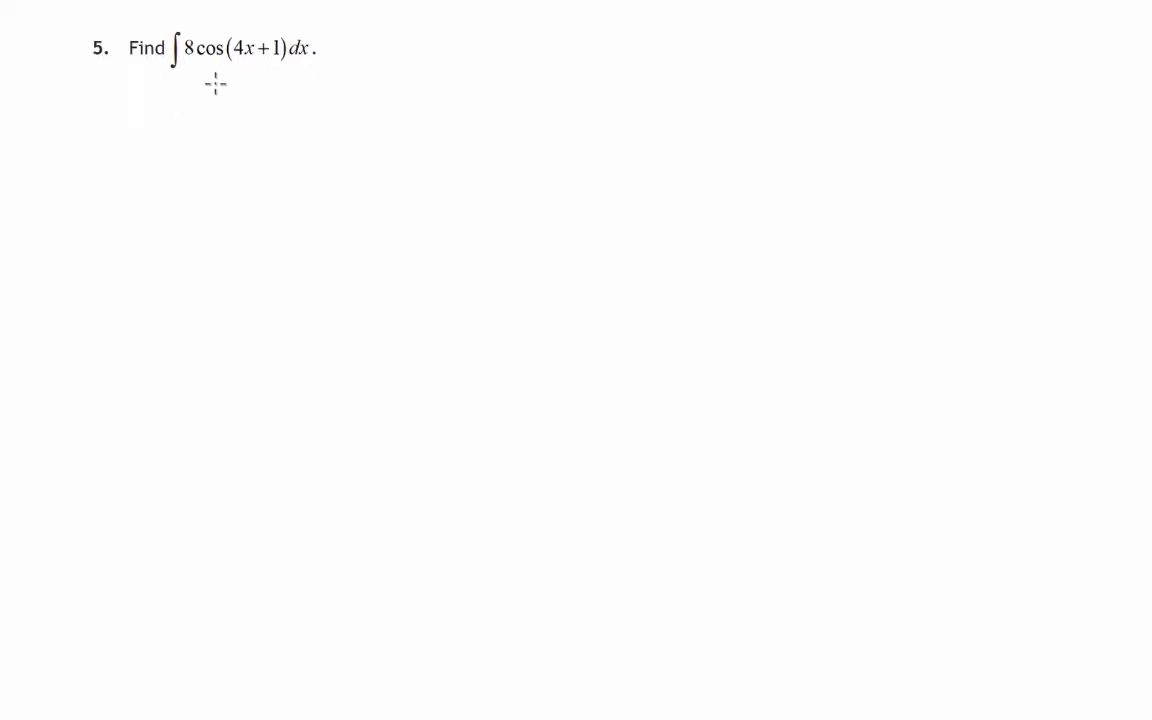
mouse_move(759, 180)
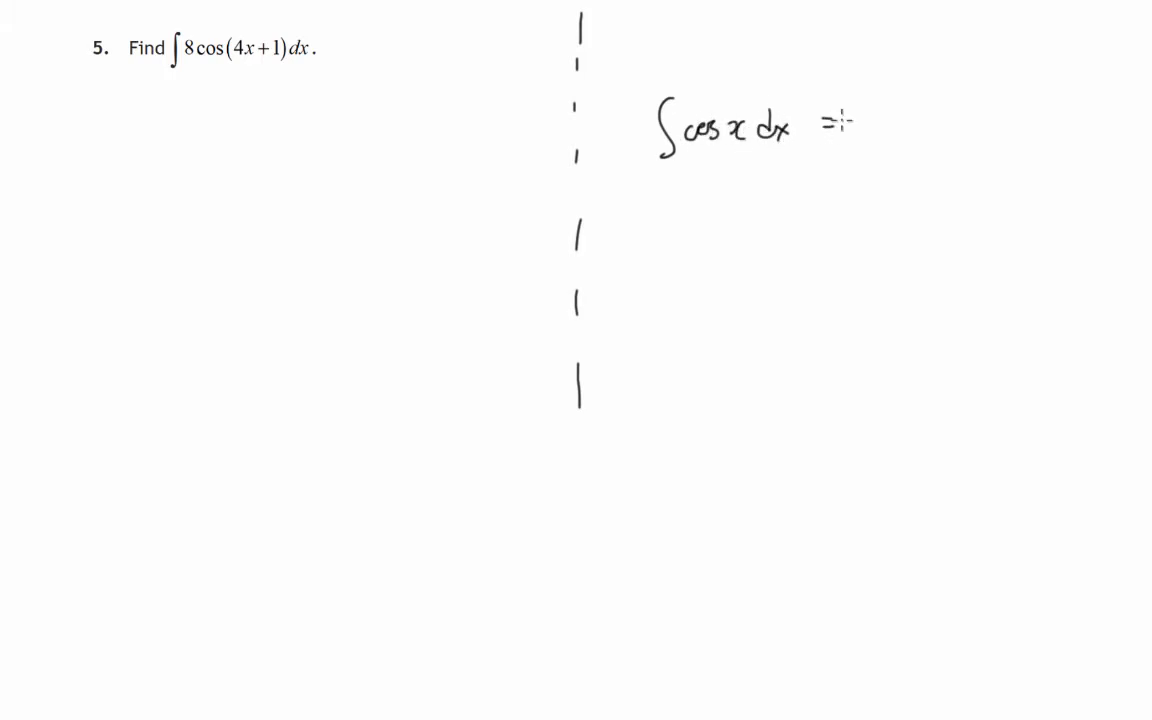
text(sin x + C)
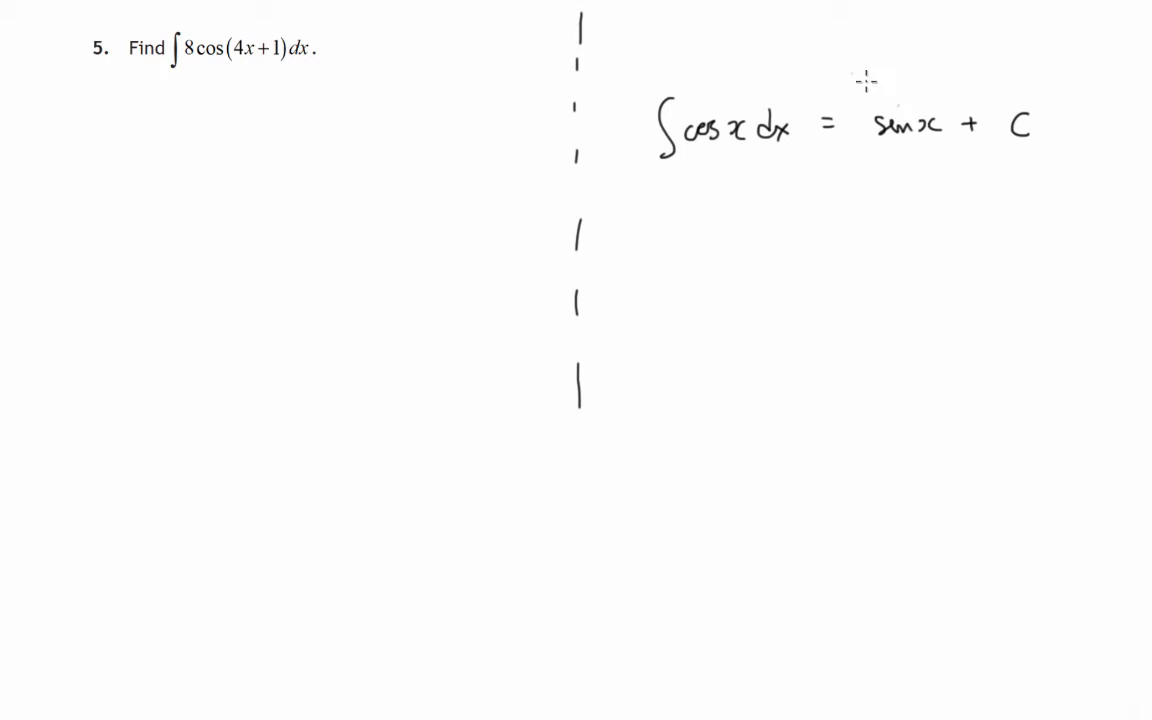
mouse_move(990, 95)
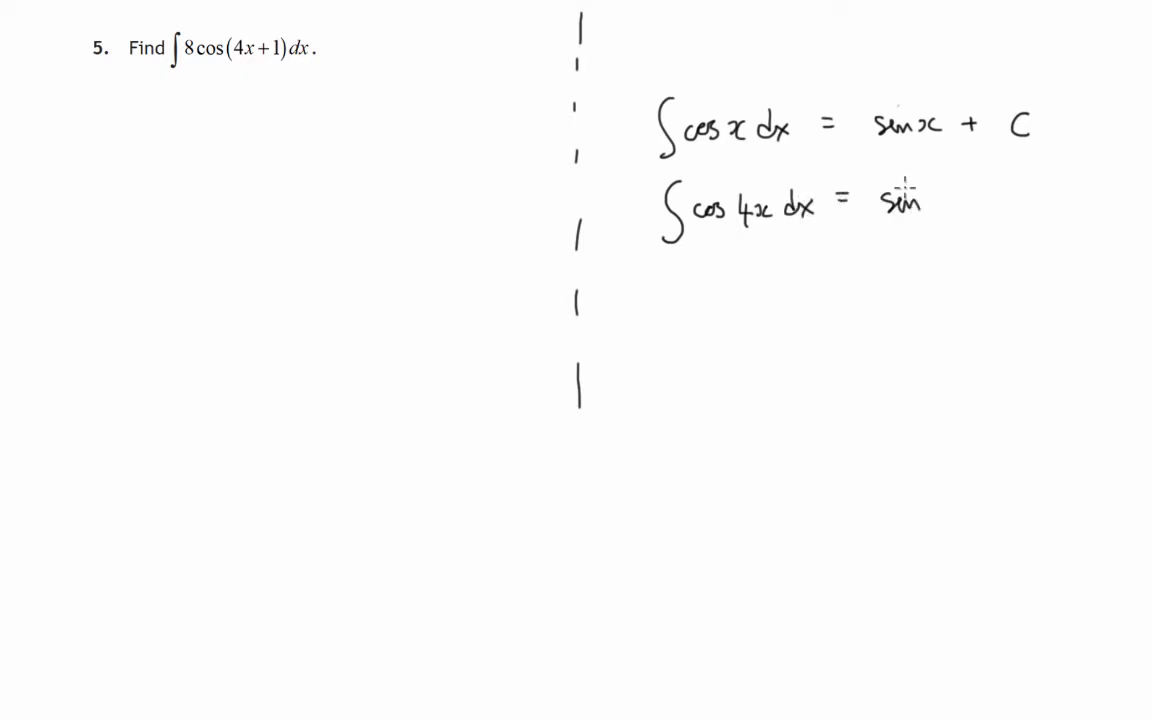
text(4x + C)
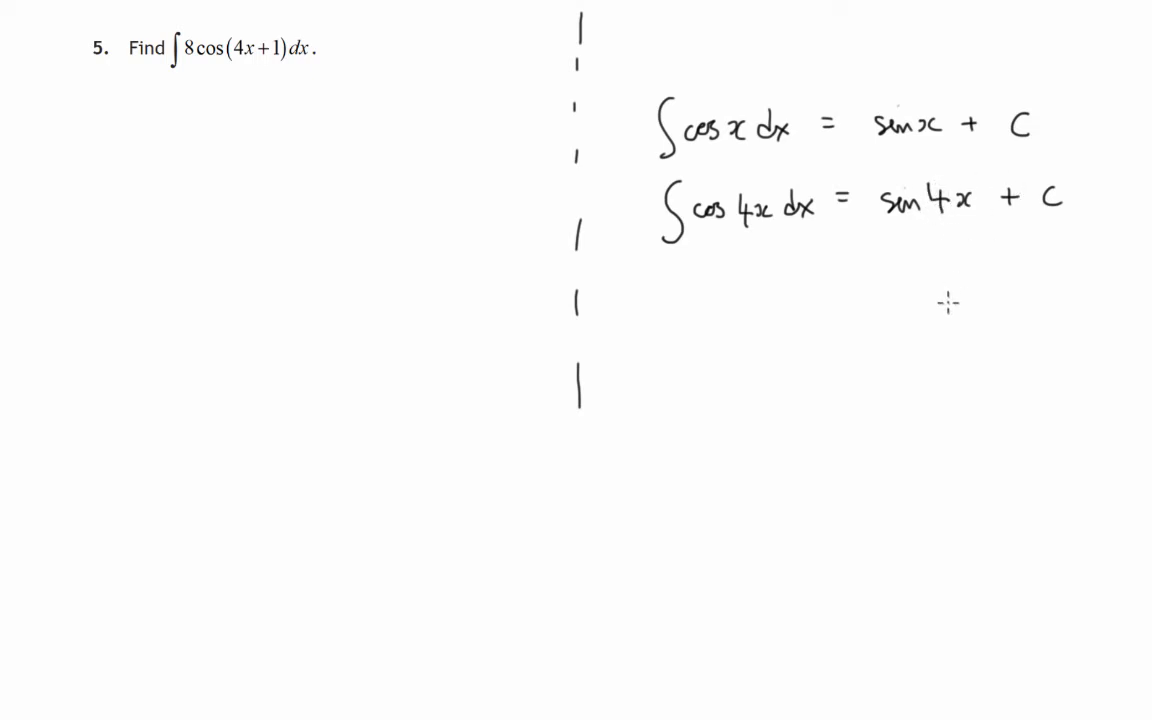
mouse_move(938, 237)
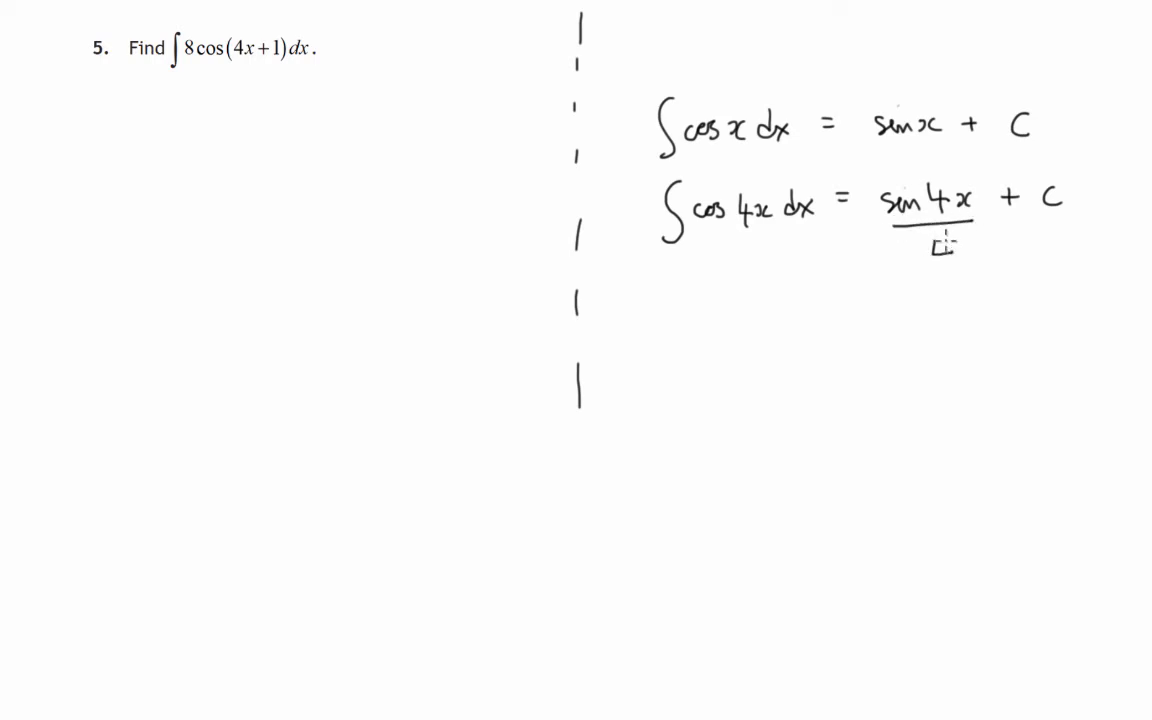
text(4)
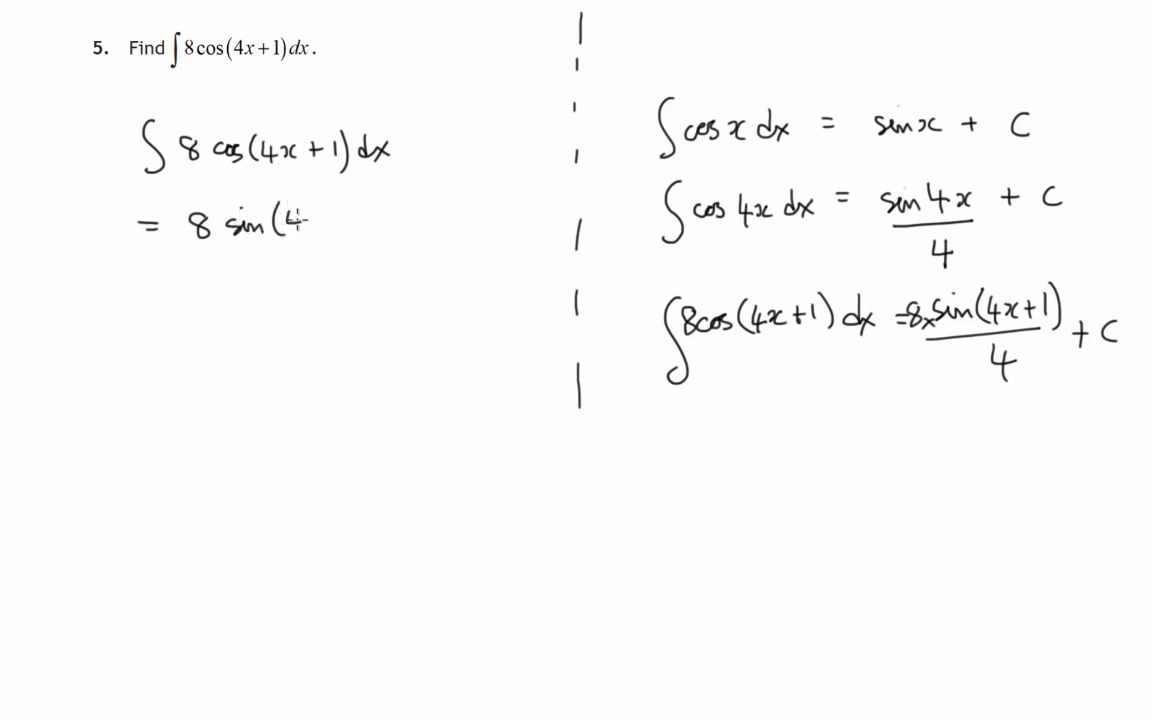
text(4x+1) + c)
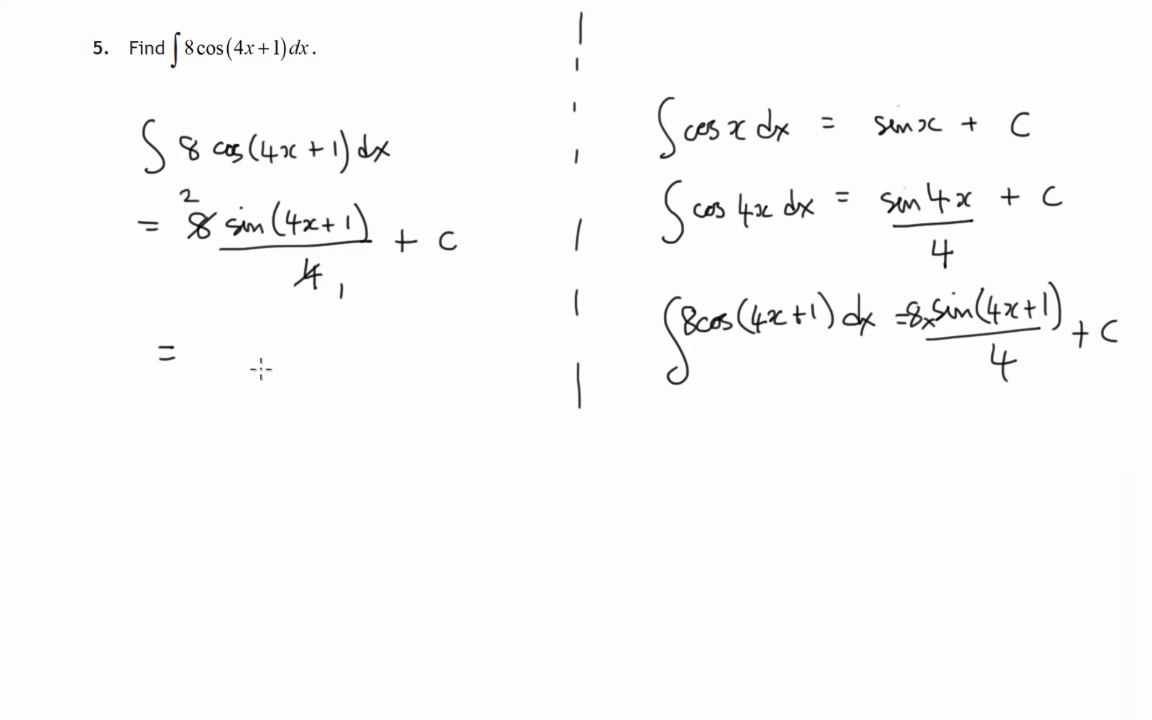
text(2 sin)
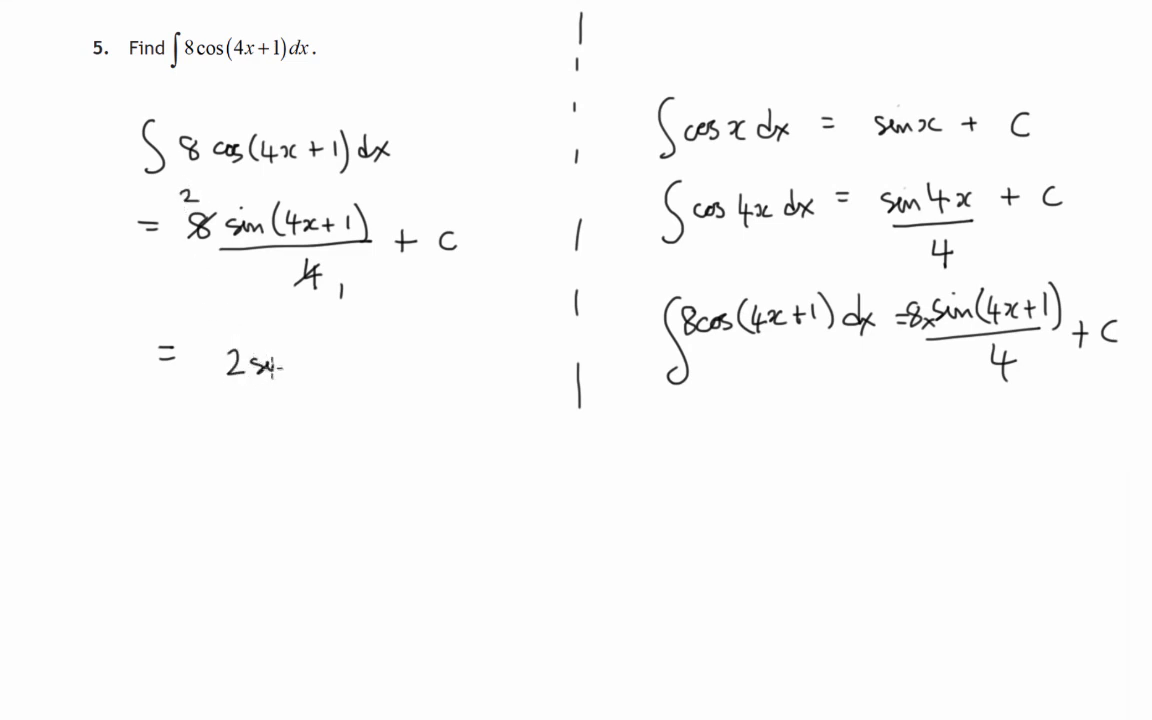
text(sin(4)
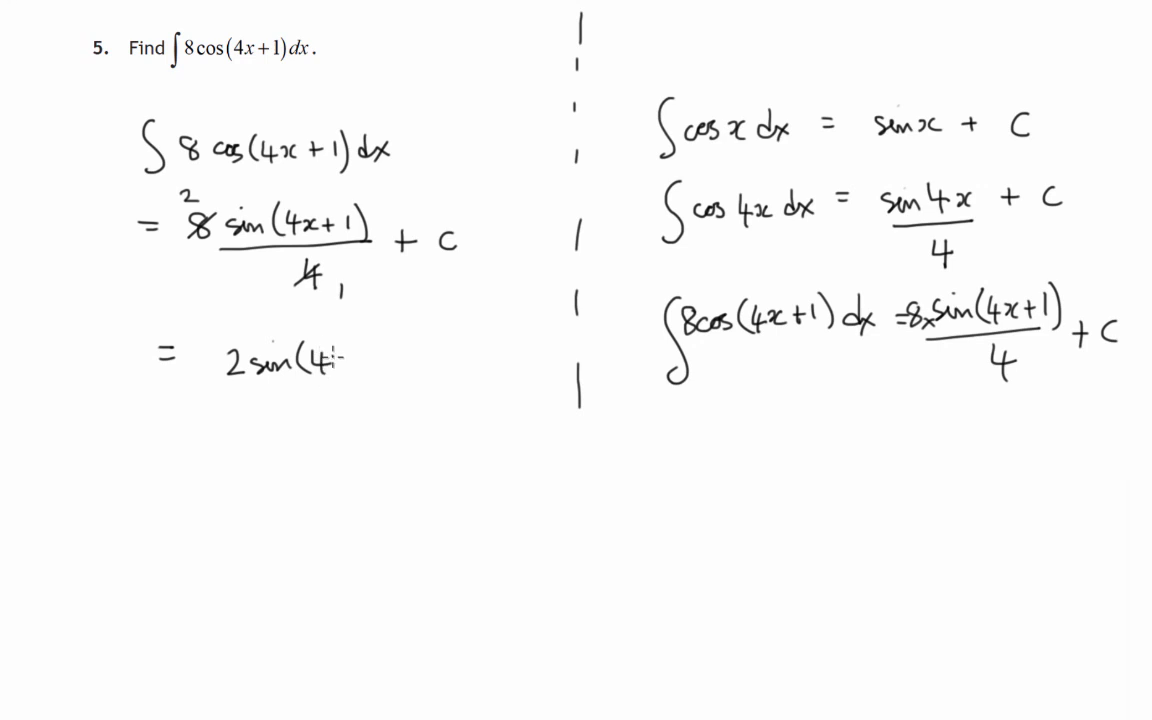